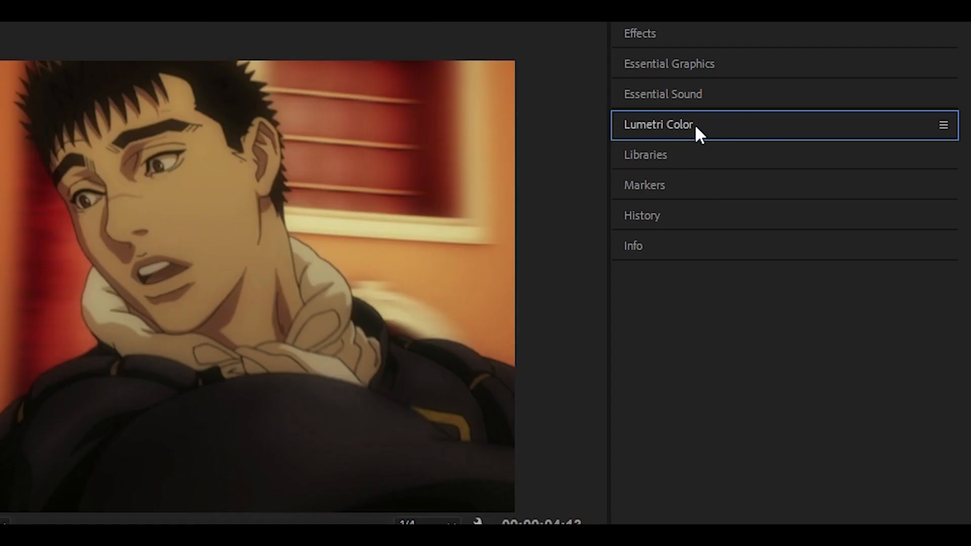
Open Lumetri Color for the clip and raise Exposure to 5.0.
{"action": "left_click", "coordinate": [659, 125]}
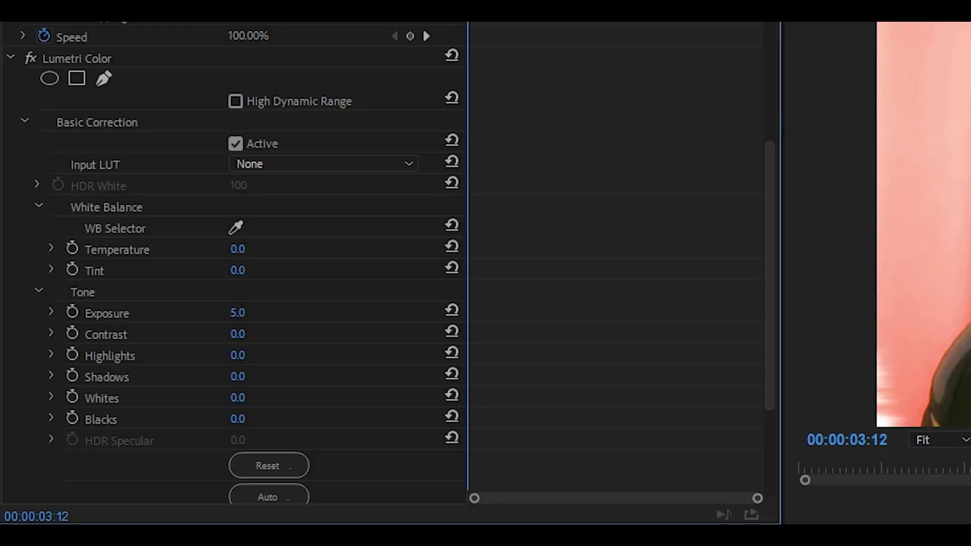
{"action": "mouse_move", "coordinate": [225, 317]}
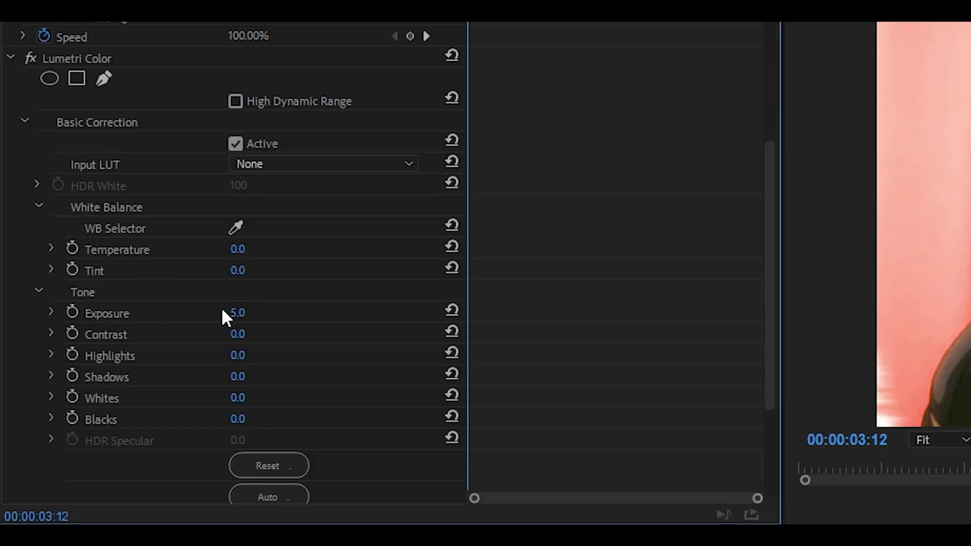
{"action": "mouse_move", "coordinate": [542, 237]}
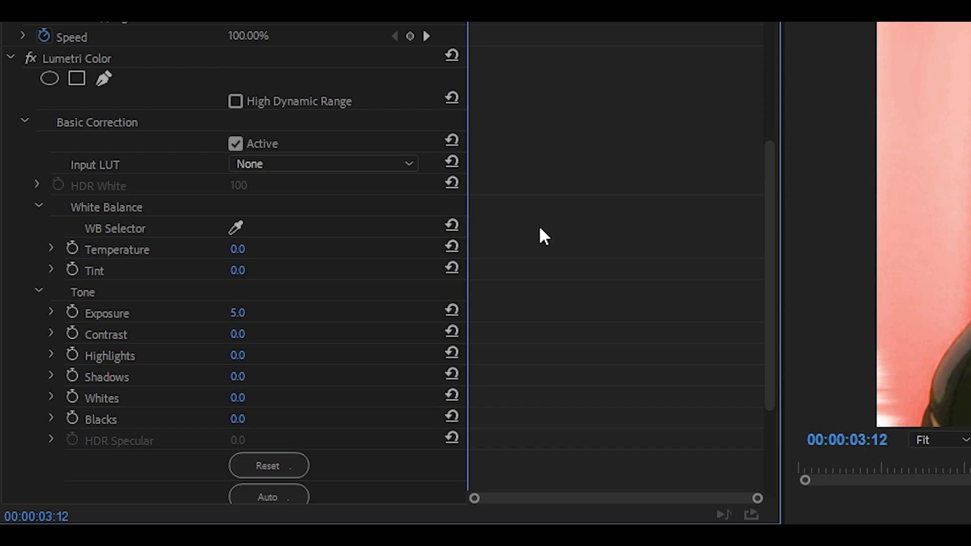
Keyframe Exposure at 00:00:03:12, falling to 0.0 at 00:00:03:22.
{"action": "left_click", "coordinate": [107, 313]}
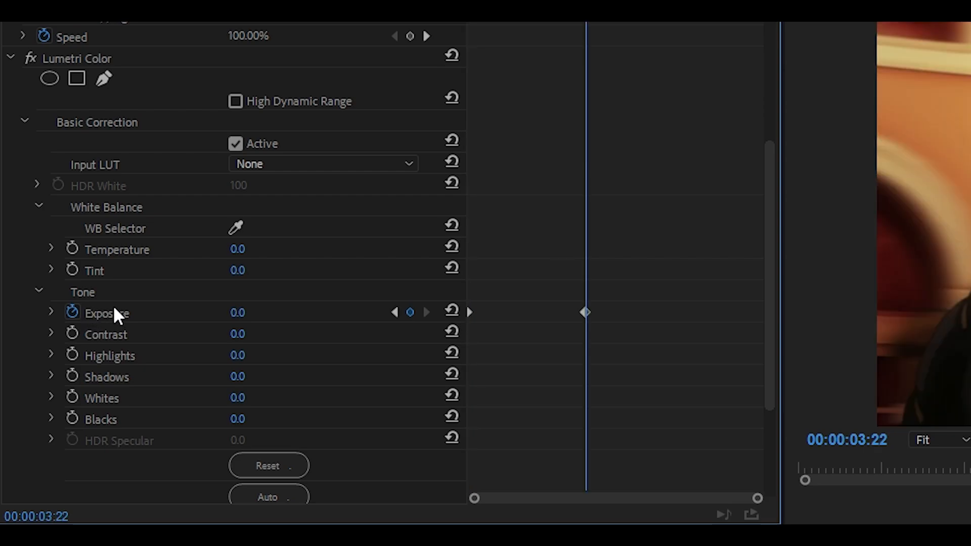
{"action": "mouse_move", "coordinate": [54, 320]}
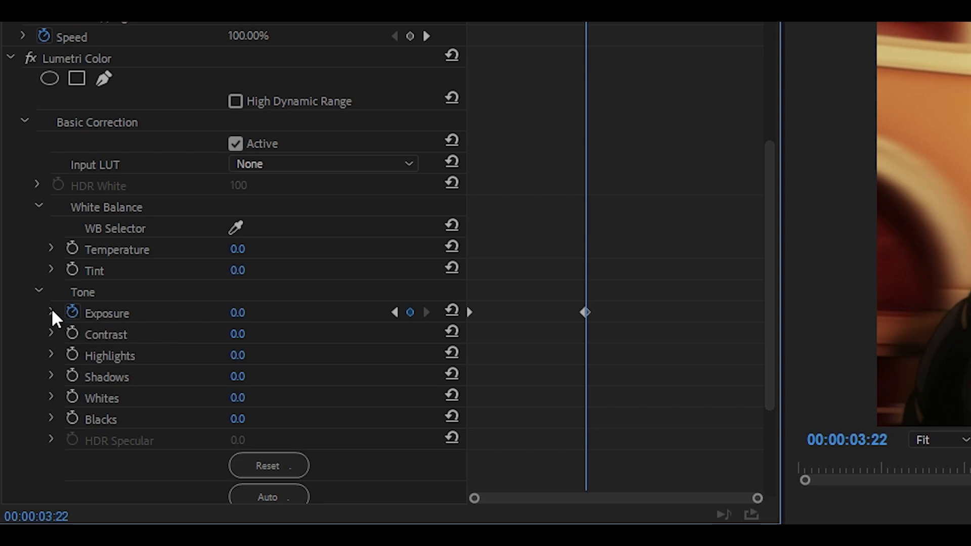
Expand Exposure to show its value and velocity graphs for easing the 5.0-to-0.0 ramp.
{"action": "left_click", "coordinate": [52, 312]}
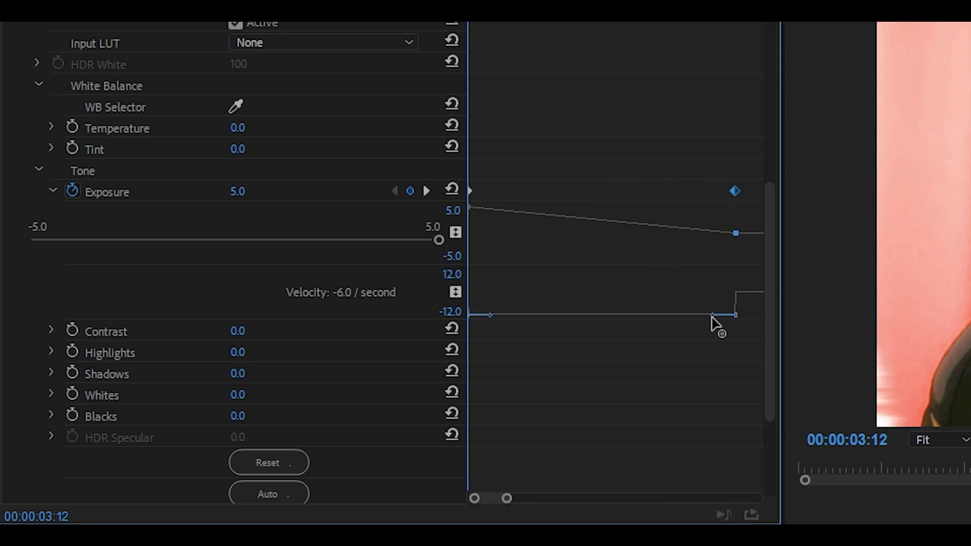
{"action": "mouse_move", "coordinate": [712, 321]}
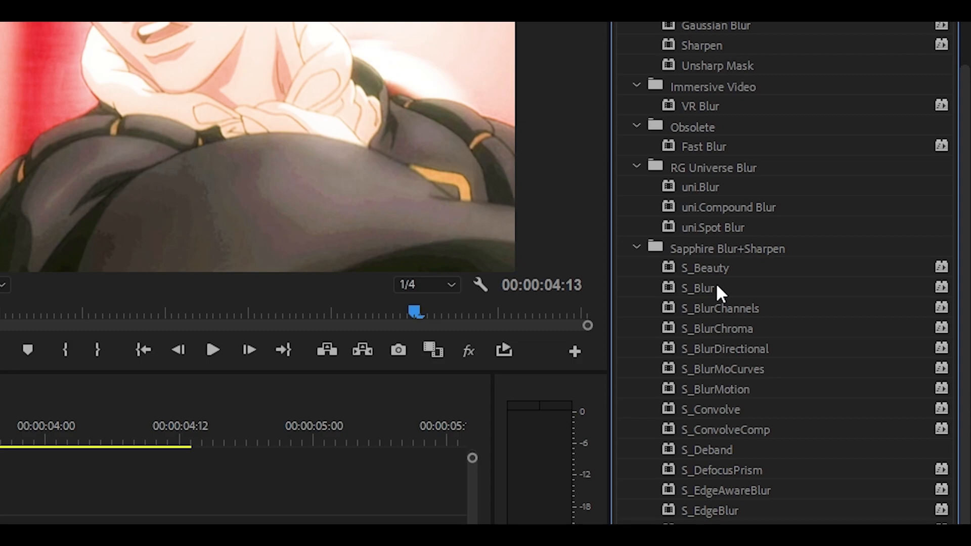
Add Sapphire S_Blur, keyframe Blur Amount at 0.00 at 00:00:03:22, and show its graph.
{"action": "double_click", "coordinate": [700, 287]}
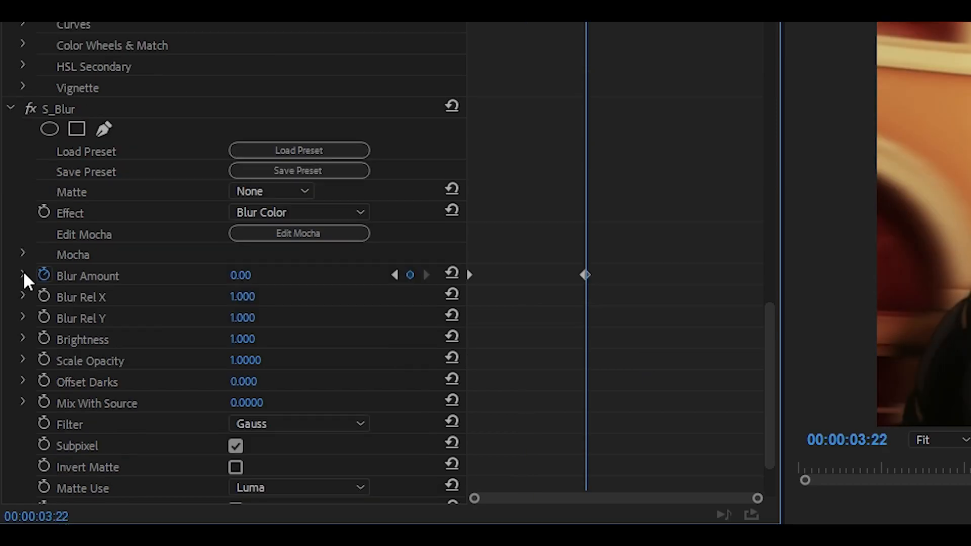
{"action": "left_click", "coordinate": [23, 276]}
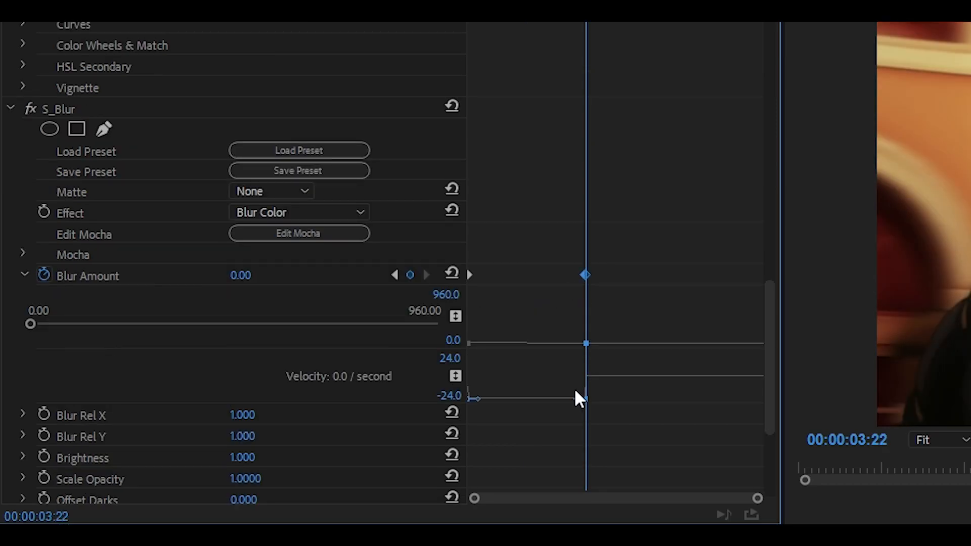